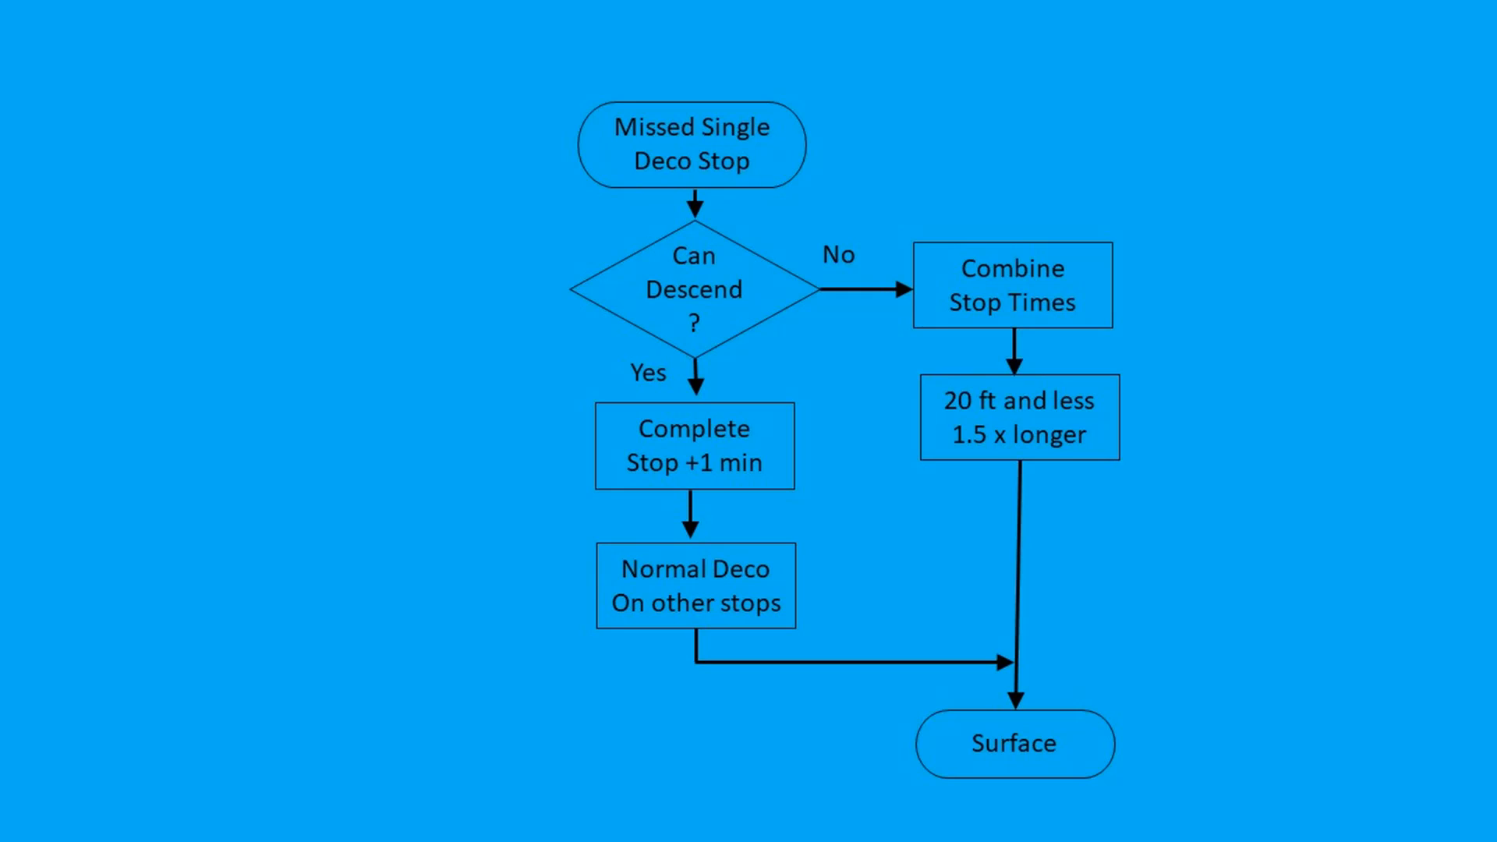
key(right)
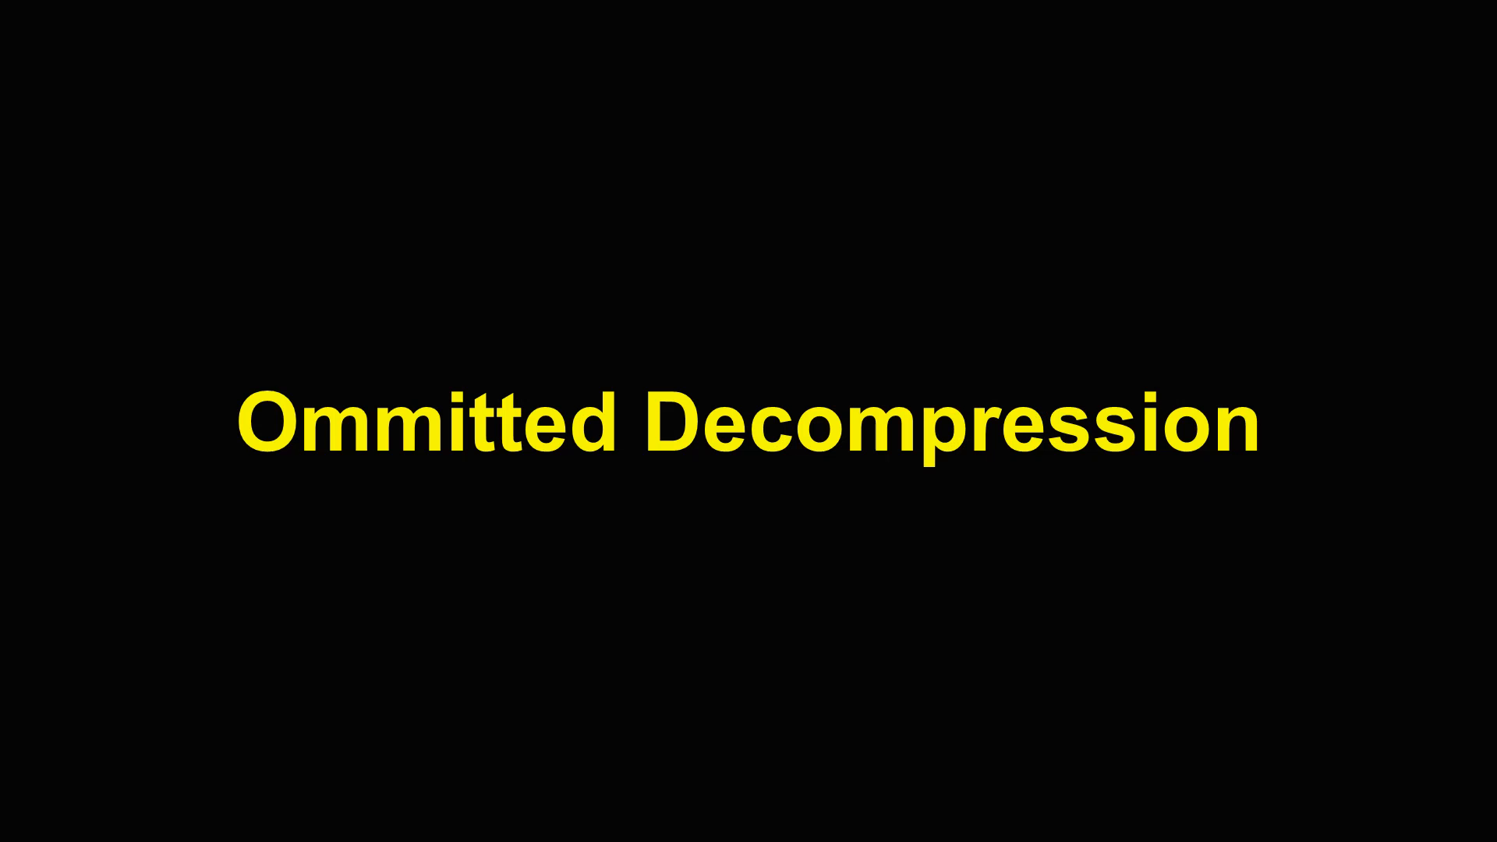